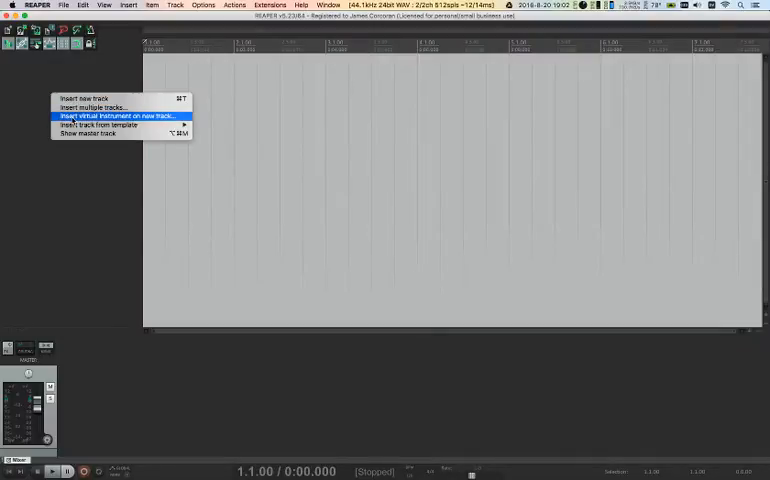
- Insert a new track with VSTi Massive (Native Instruments) as its virtual instrument
click(116, 116)
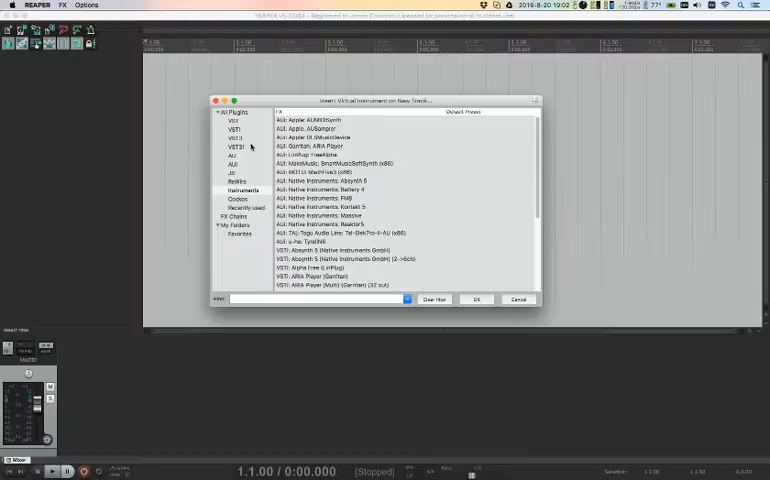
click(232, 128)
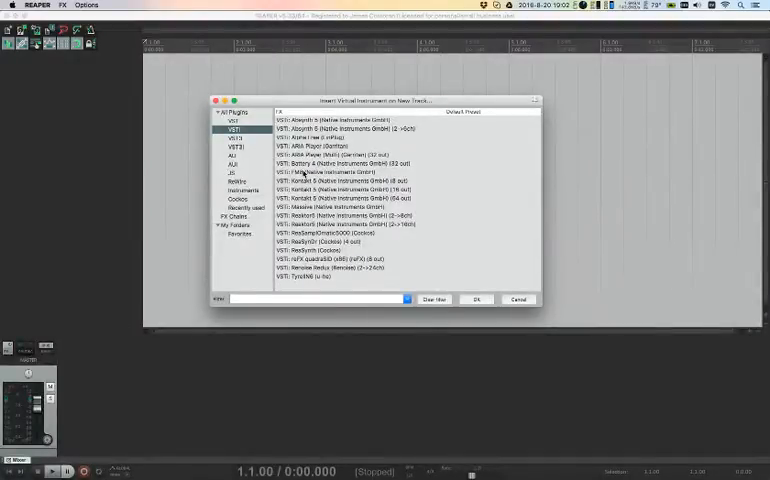
click(340, 208)
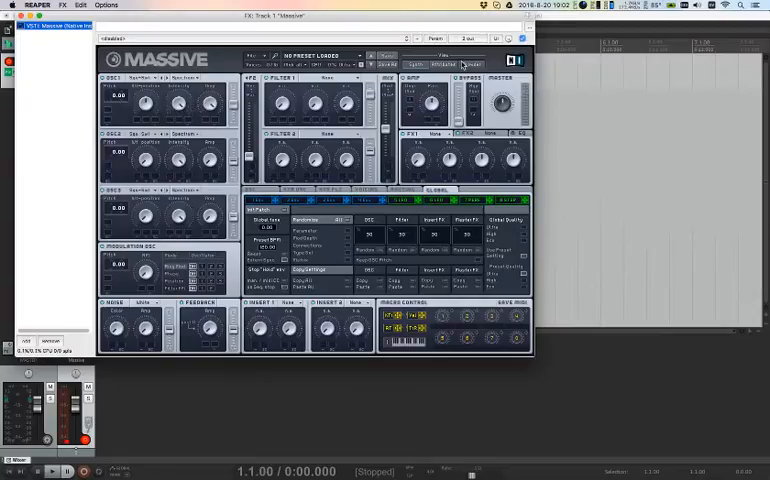
- Browse Massive's preset library in its Browser view and pick a preset
click(472, 64)
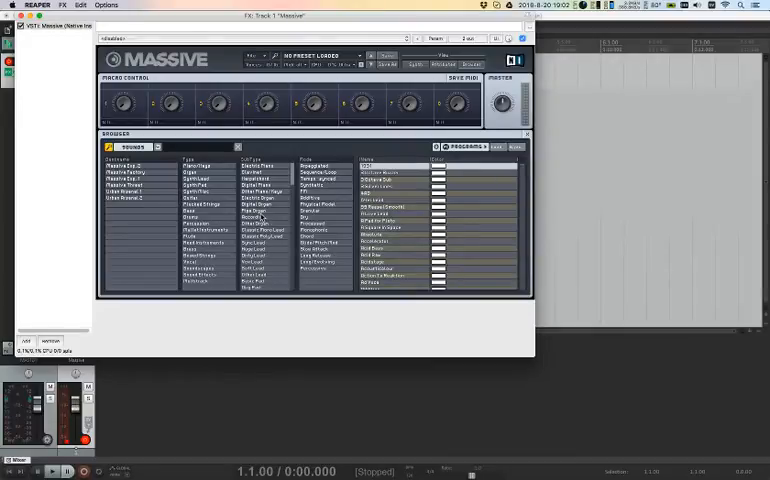
click(250, 216)
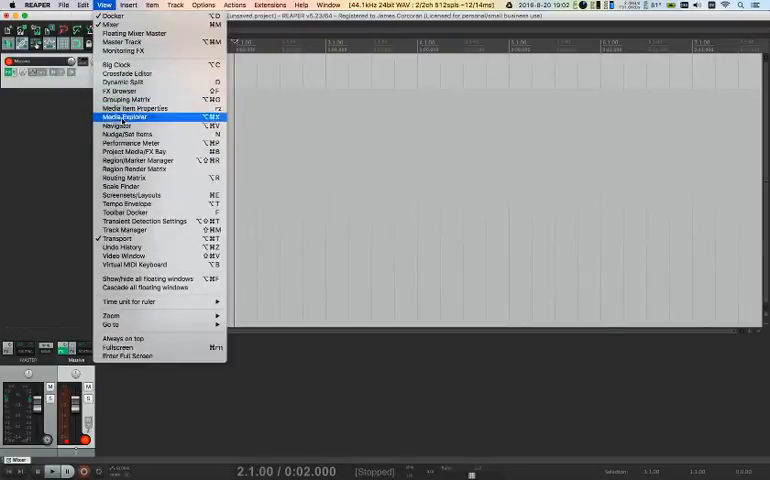
- Insert a new empty MIDI item on the Massive track and bring it up in the MIDI editor
click(128, 4)
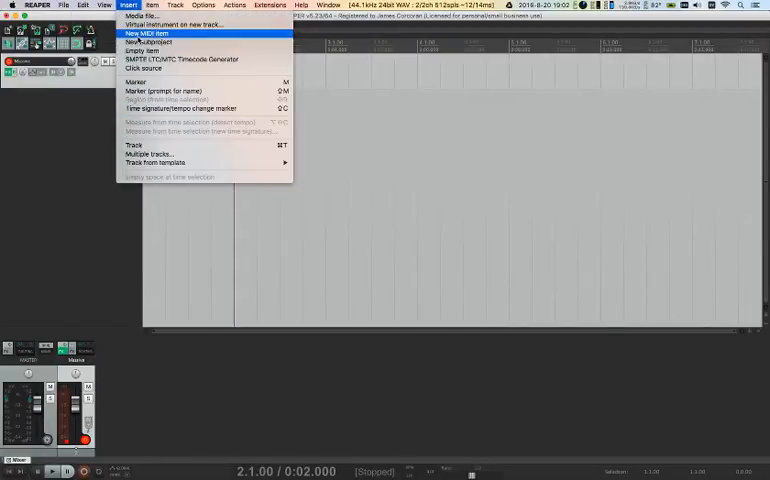
click(144, 32)
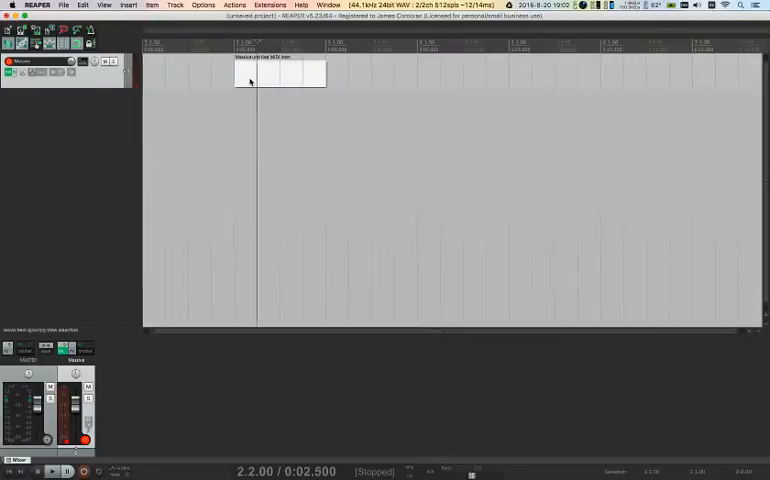
double_click(280, 72)
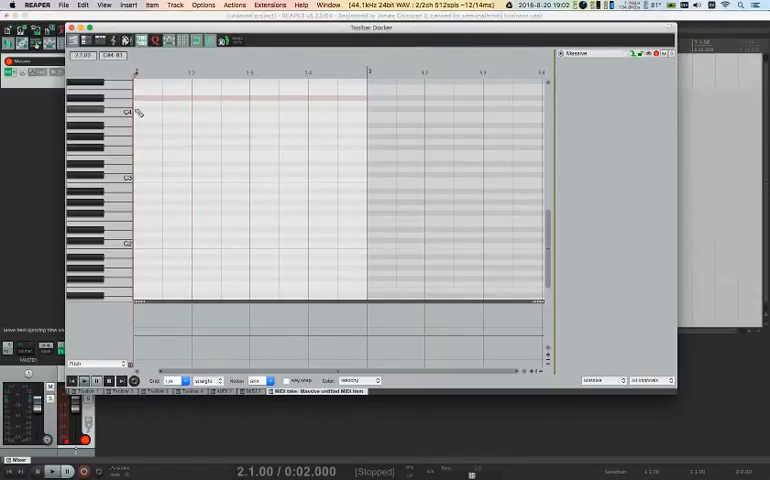